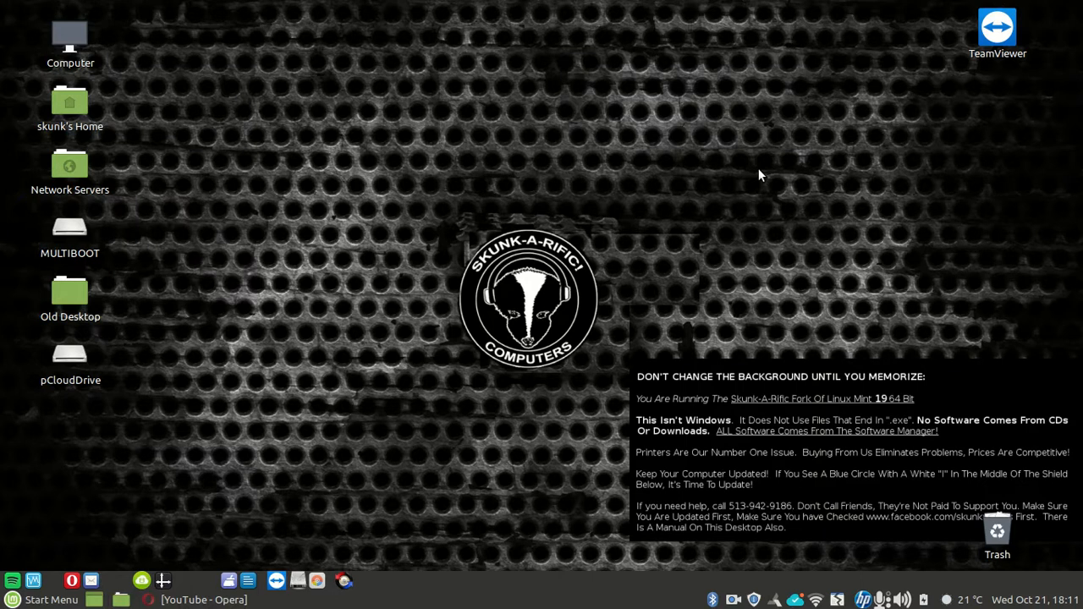
mouse_move(730, 181)
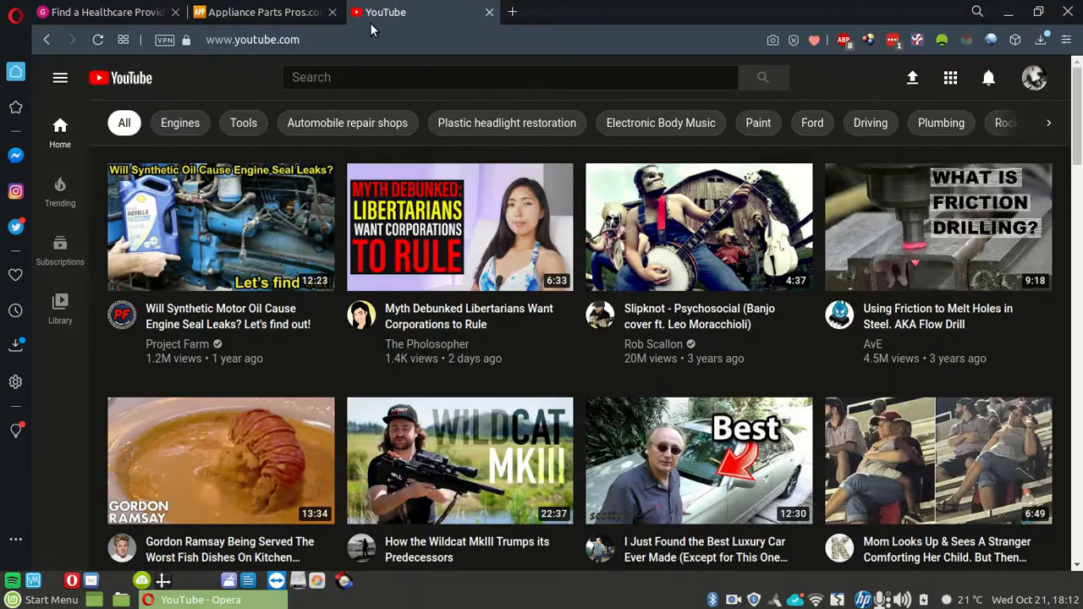
- Paste the pCloud link for 'Opera Fix V 2.0.zip' into Opera's address bar
click(254, 40)
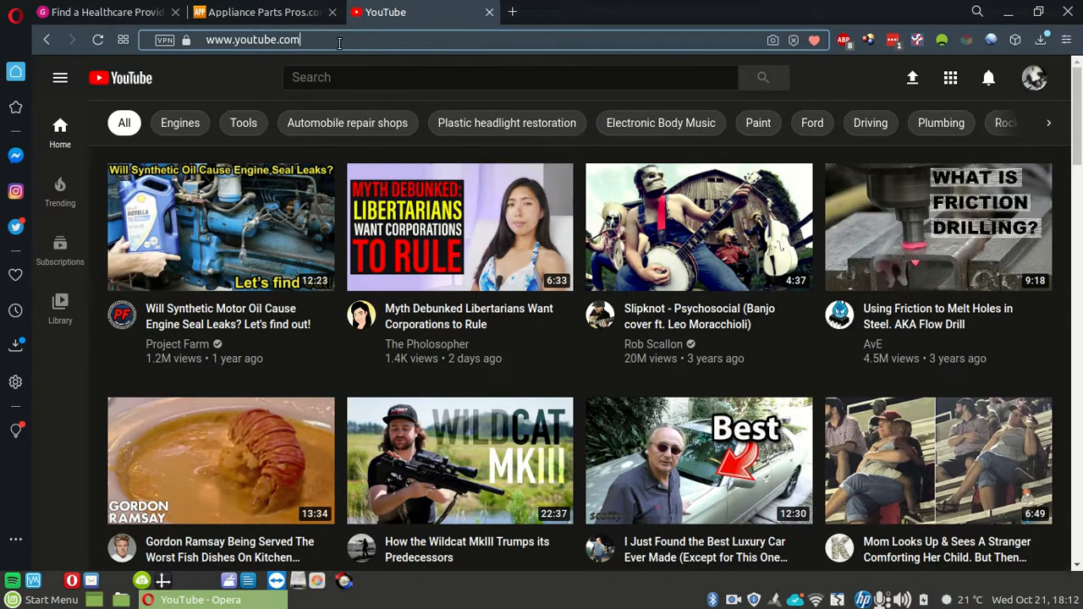
right_click(252, 40)
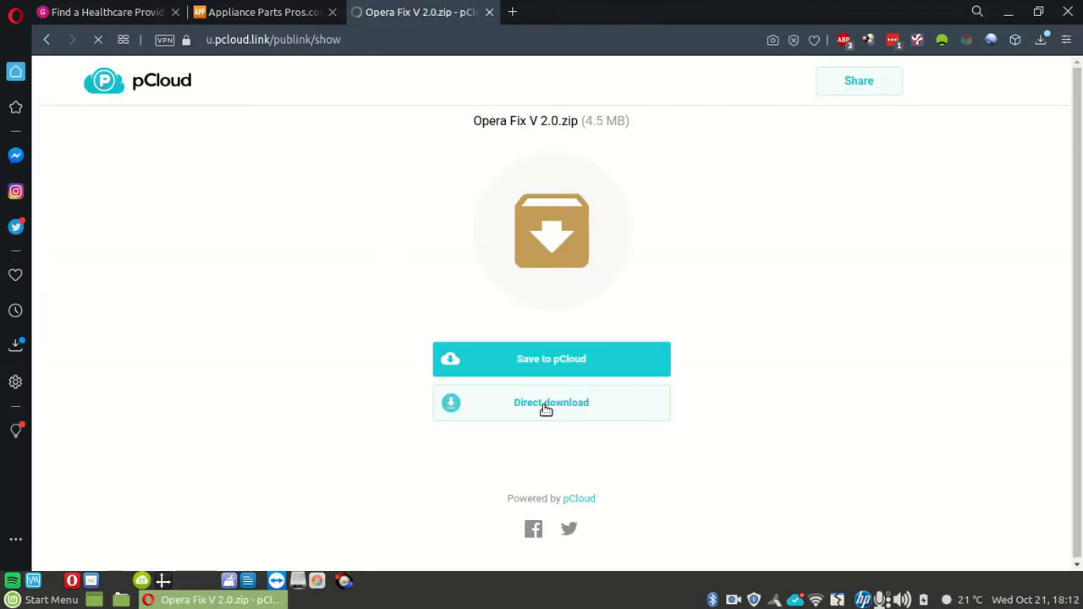
- Direct-download 'Opera Fix V 2.0.zip' (4.5 MB), saving it to the Desktop folder
click(551, 402)
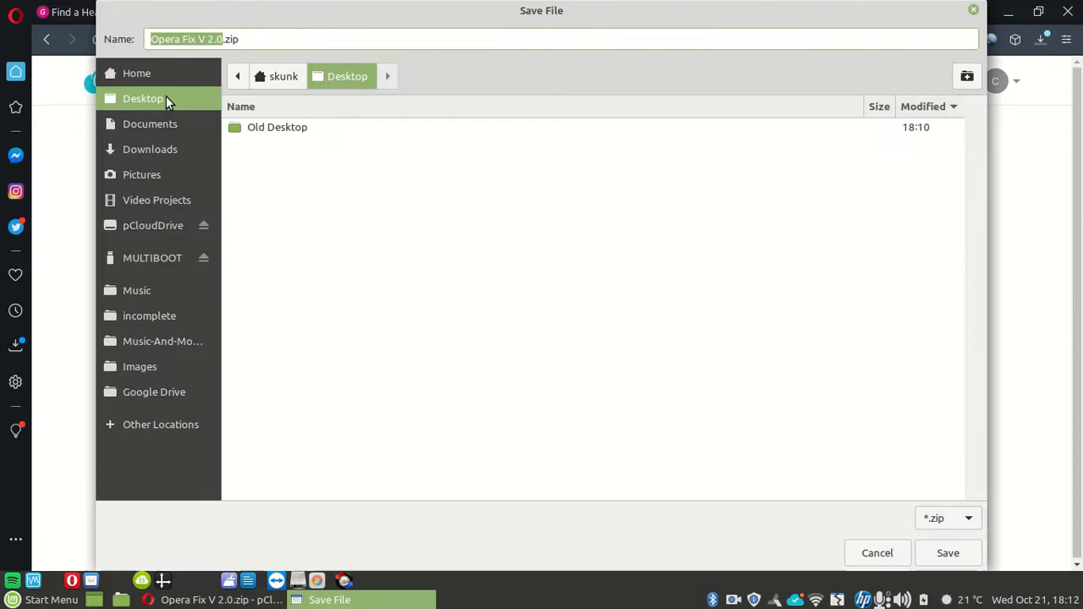
mouse_move(836, 444)
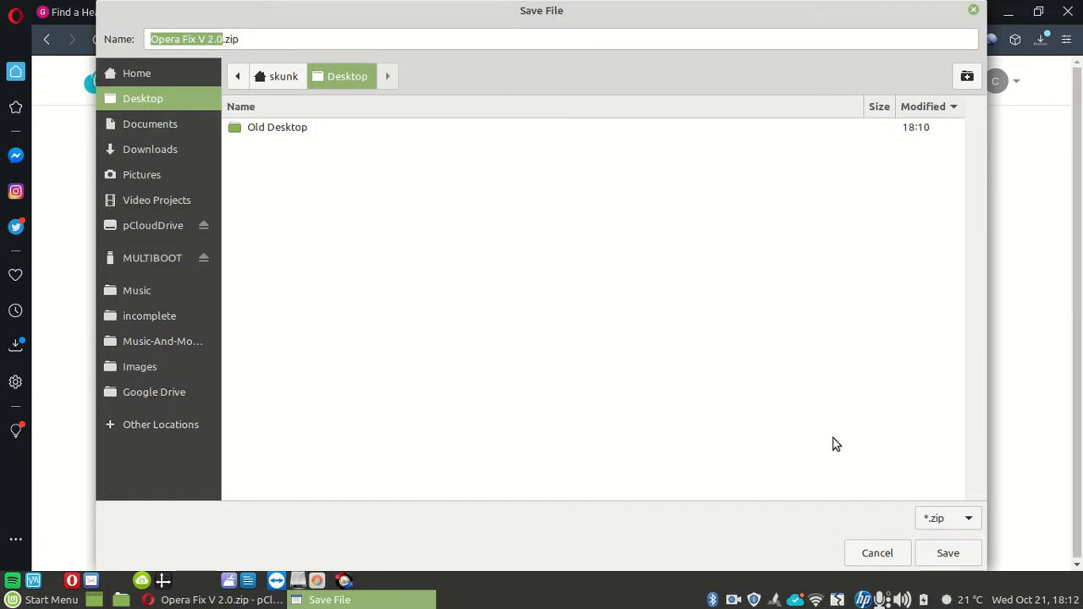
click(948, 552)
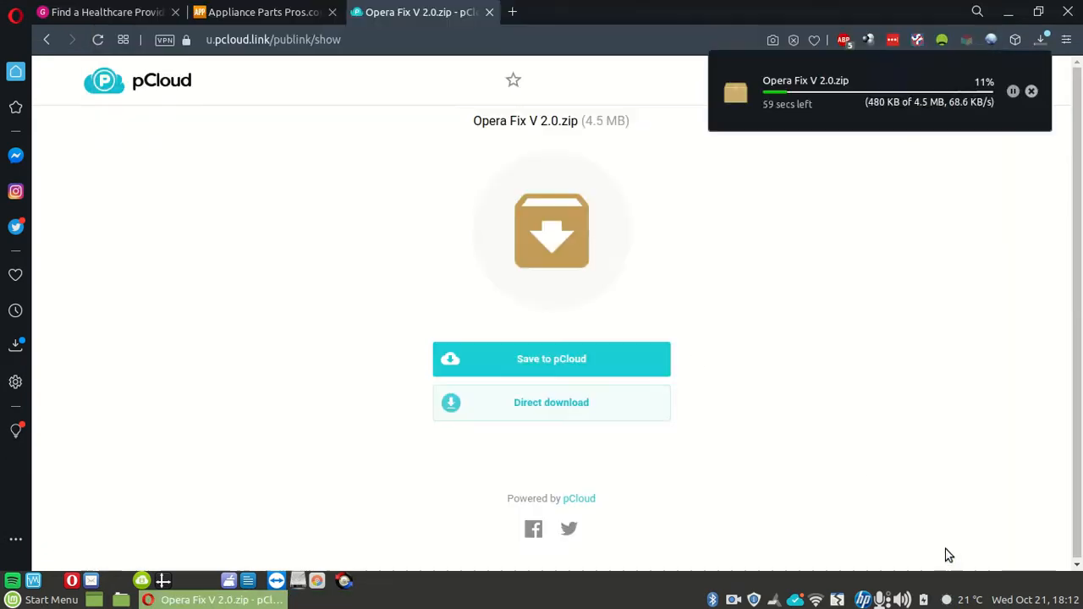
mouse_move(888, 343)
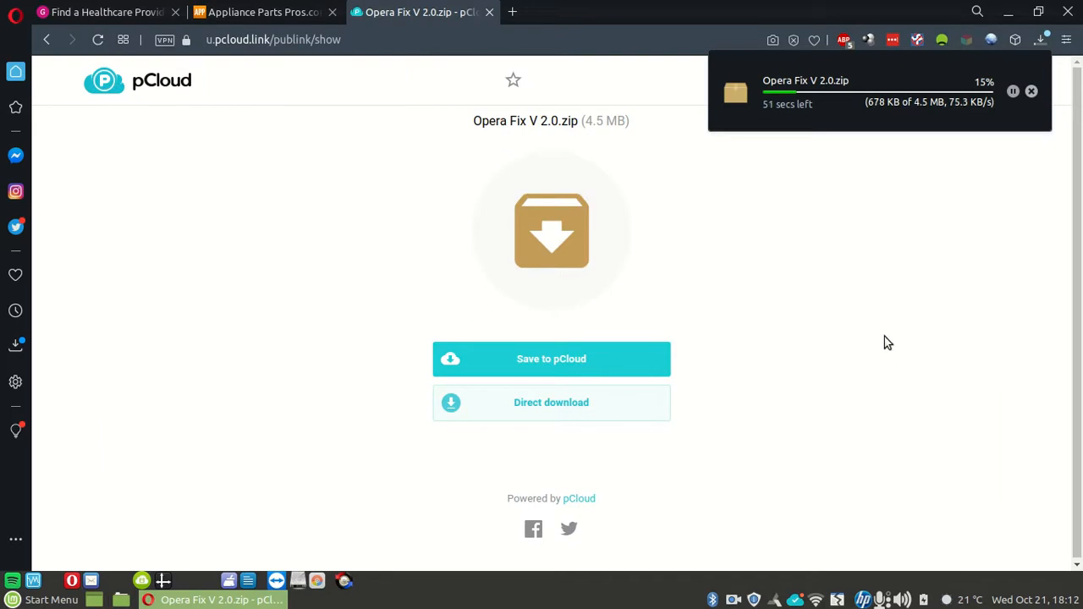
mouse_move(799, 194)
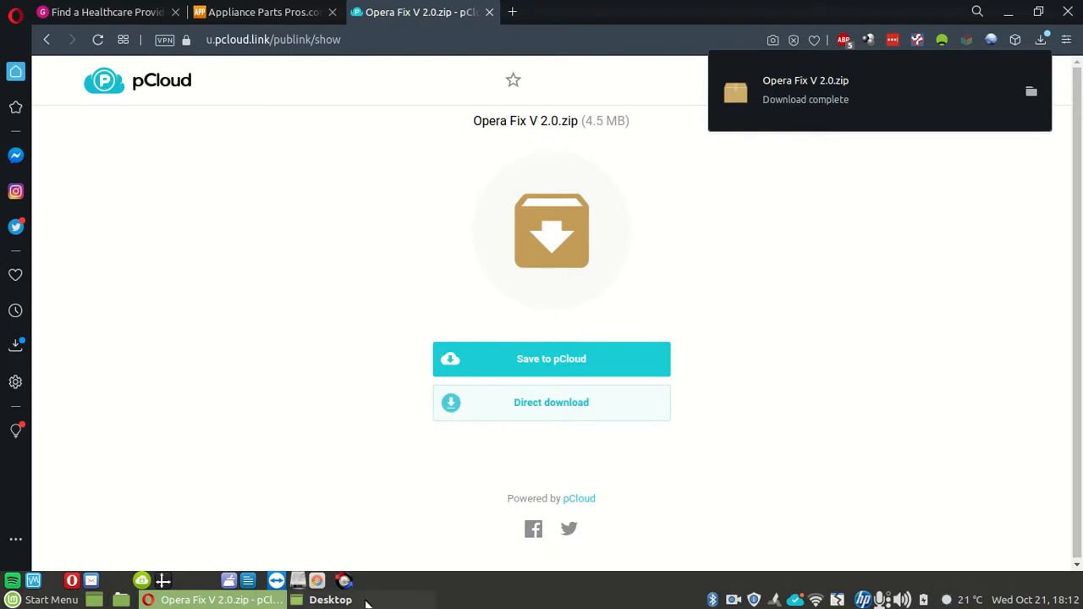
- Extract 'Opera Fix V 2.0.zip' onto the Desktop with Extract Here
click(330, 600)
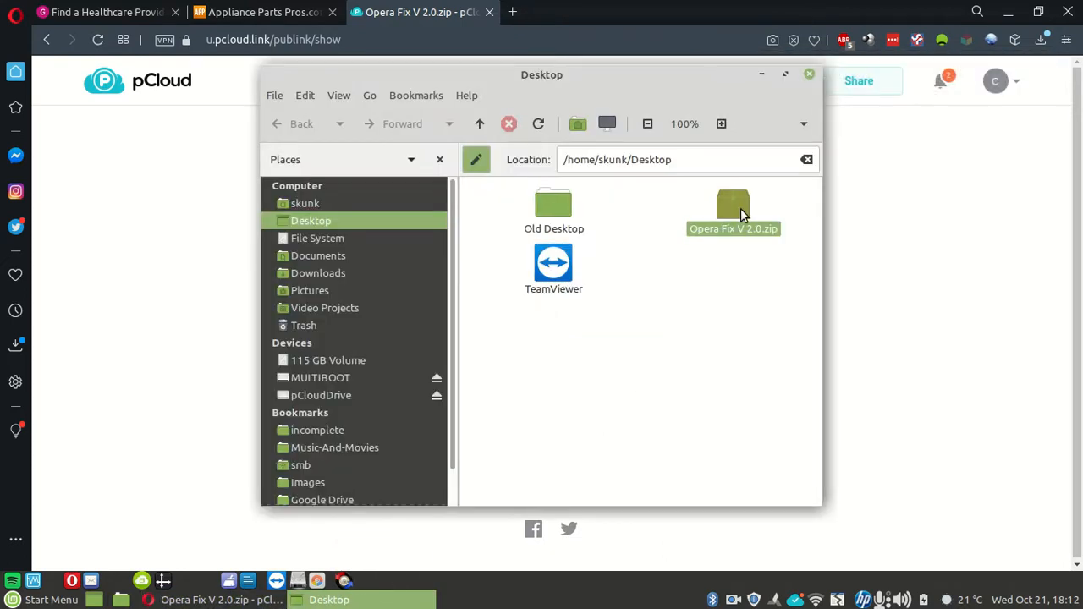
mouse_move(733, 216)
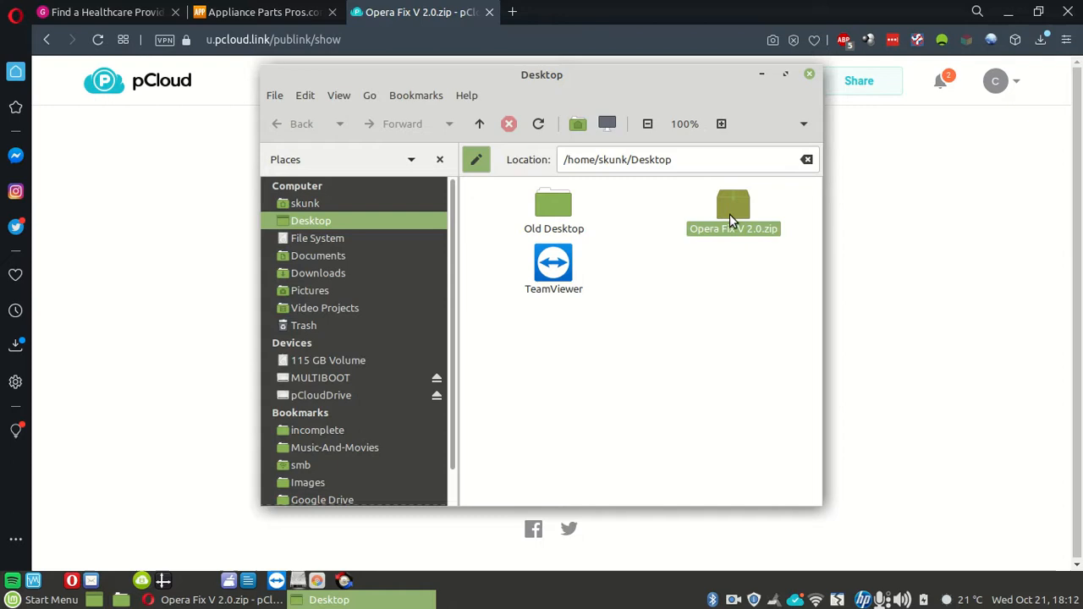
right_click(733, 207)
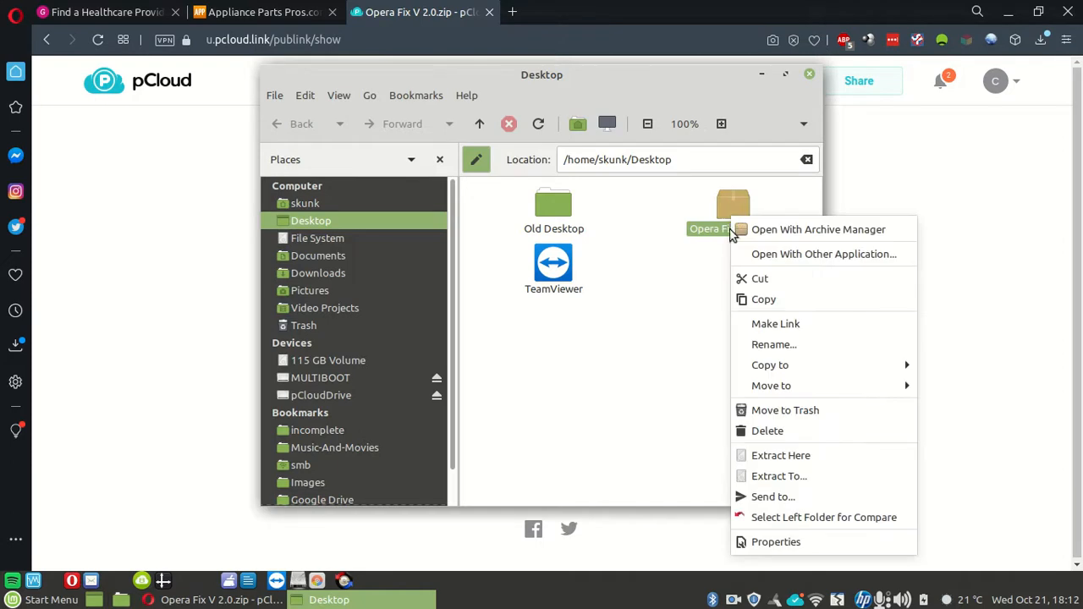
mouse_move(778, 456)
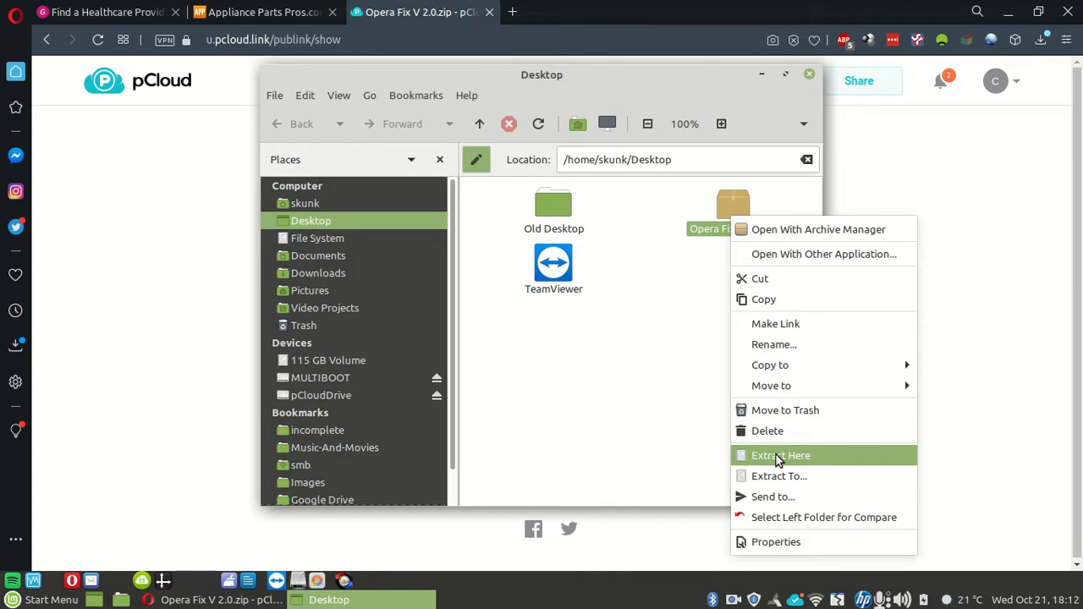
click(781, 455)
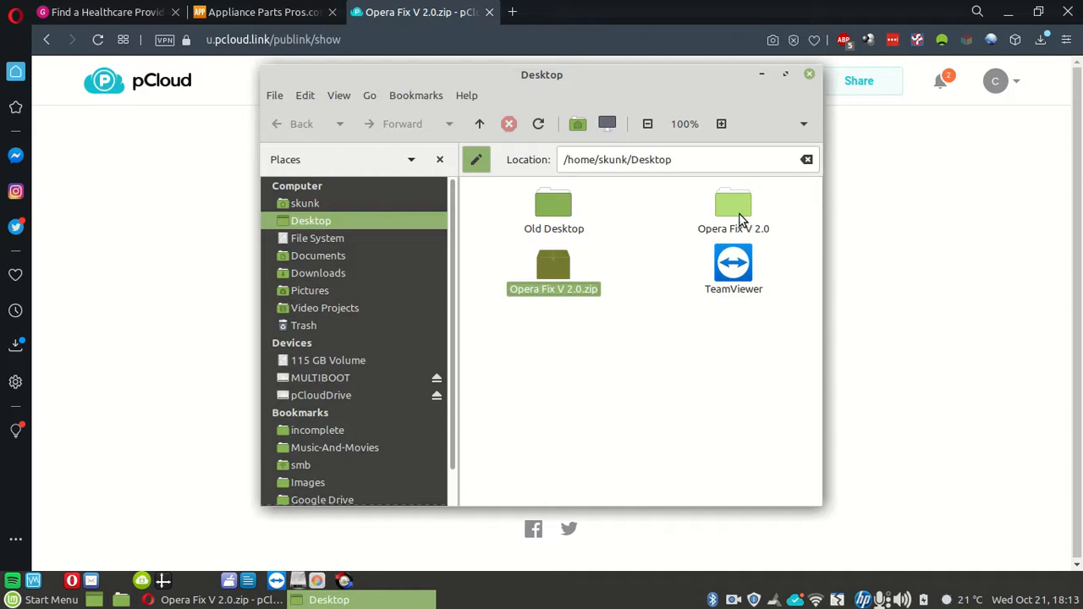
- Open the 'Opera Fix V 2.0' folder and launch Instructions.doc
double_click(733, 203)
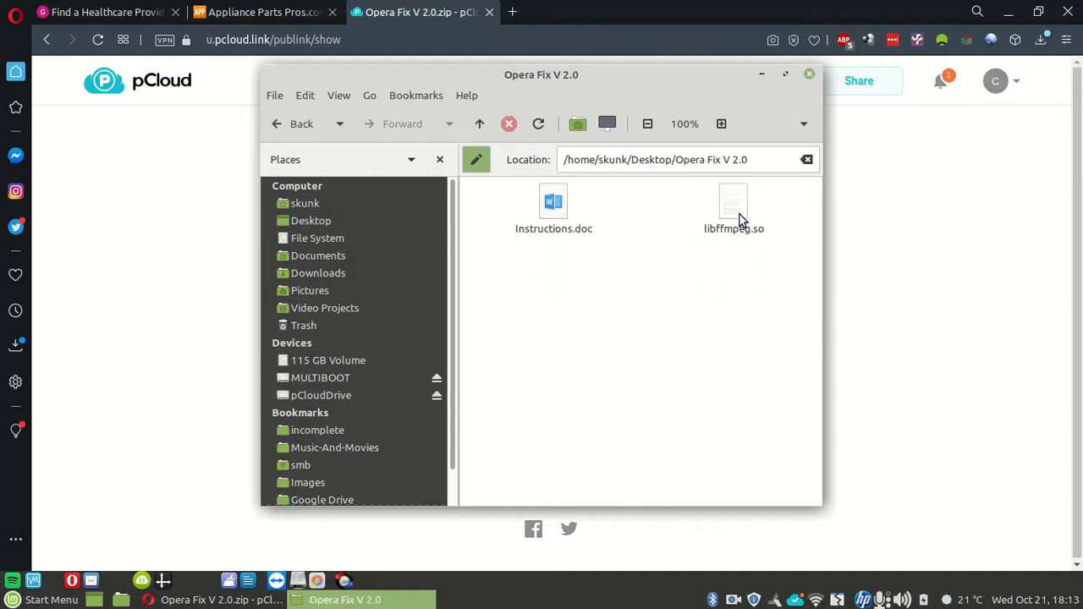
click(553, 203)
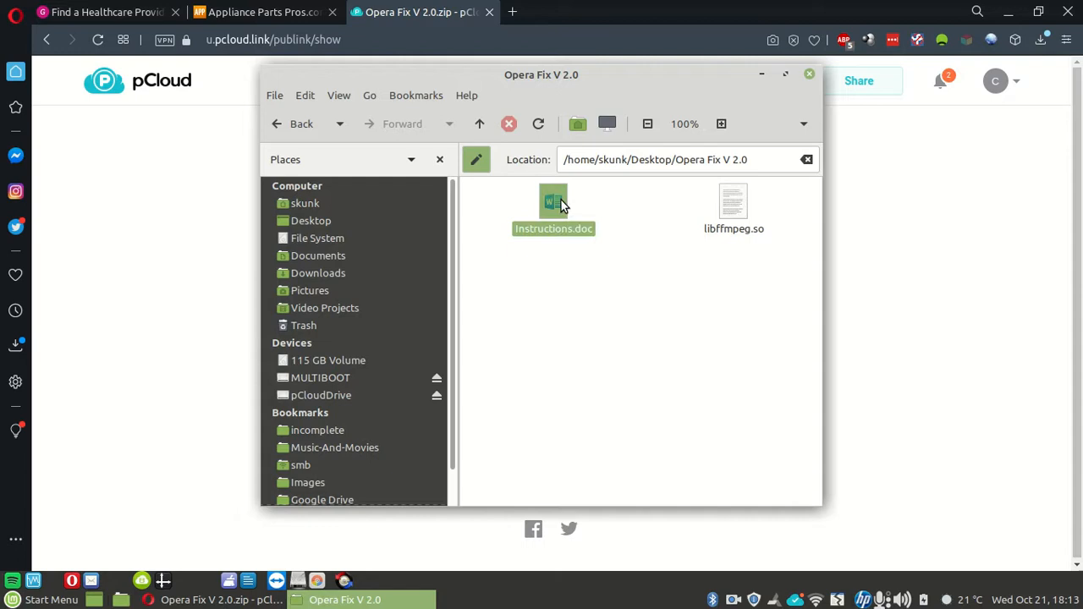
double_click(554, 203)
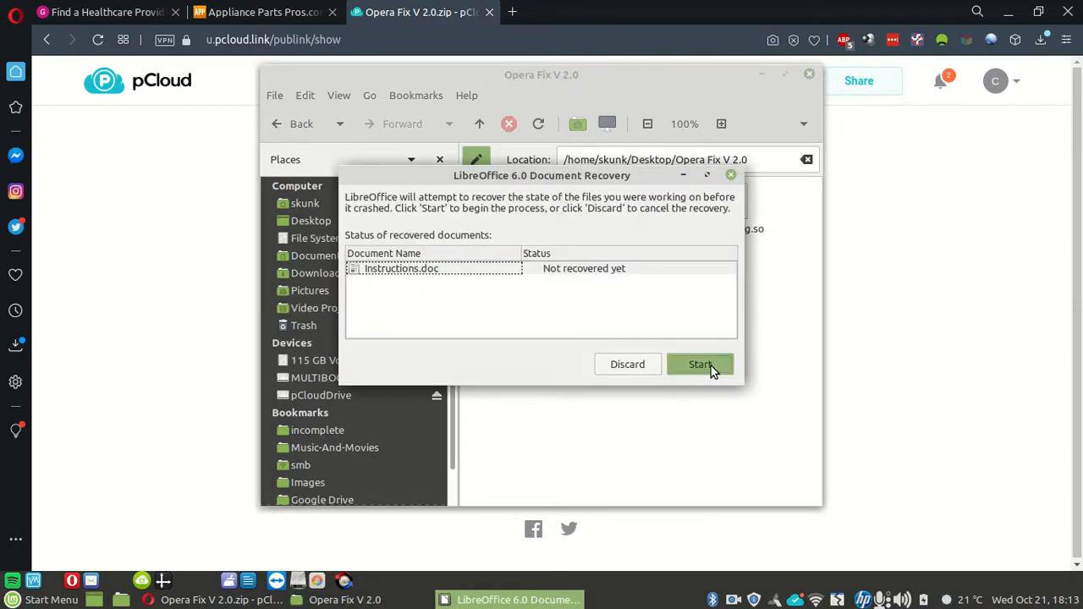
- Recover Instructions.doc and copy its sudo cp libffmpeg.so command line
click(700, 364)
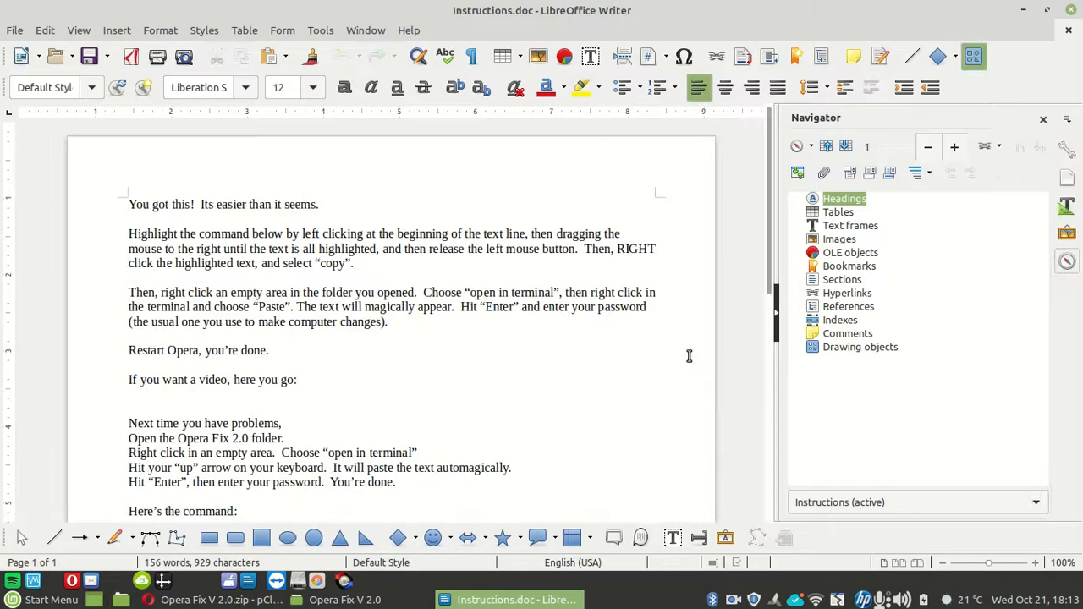
scroll(down, 3)
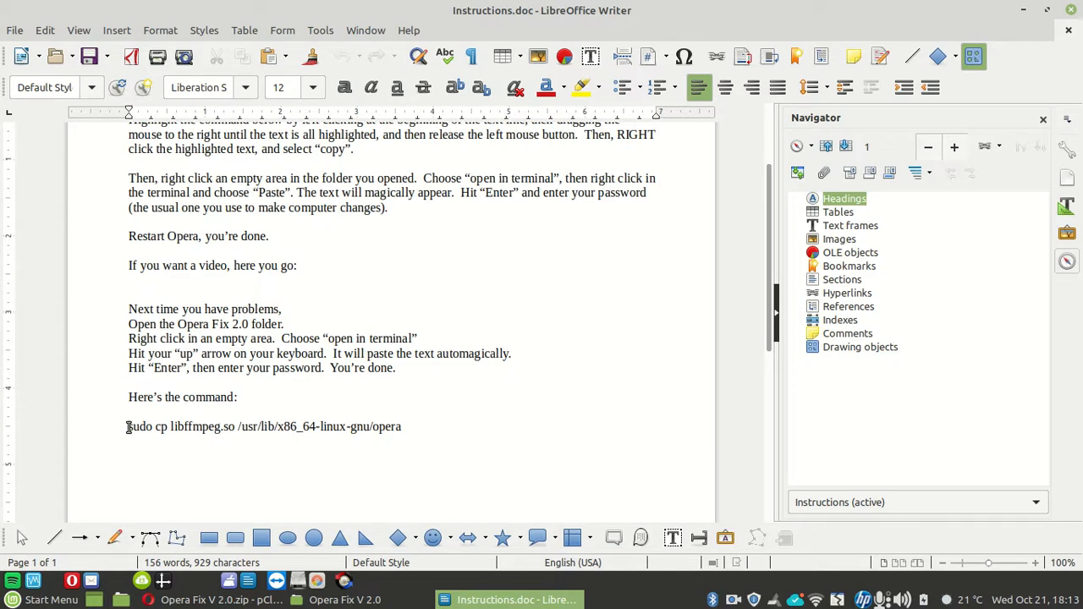
drag(128, 426, 402, 427)
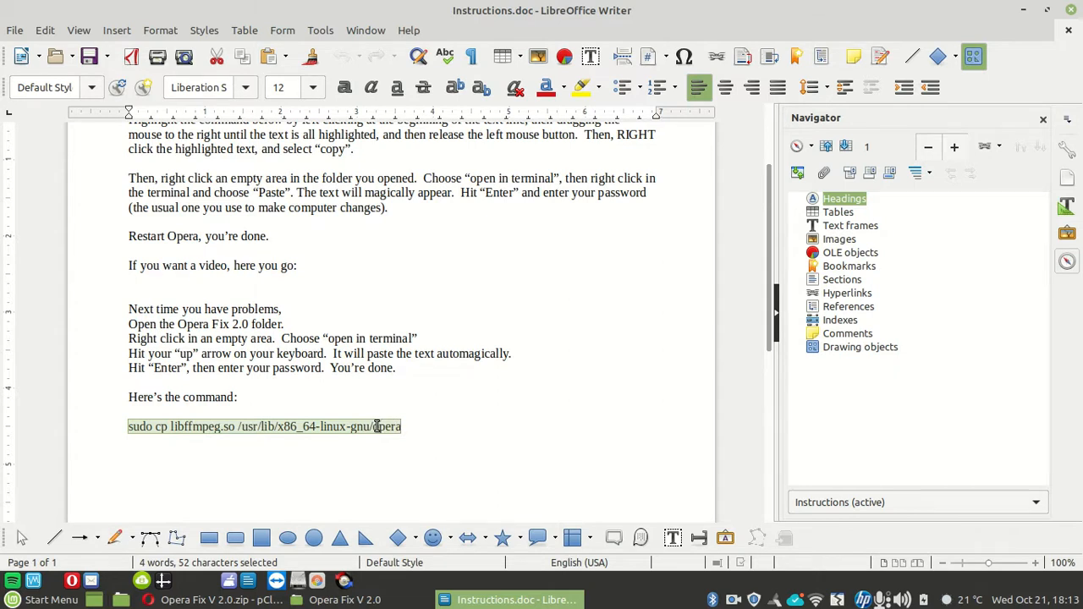
right_click(388, 425)
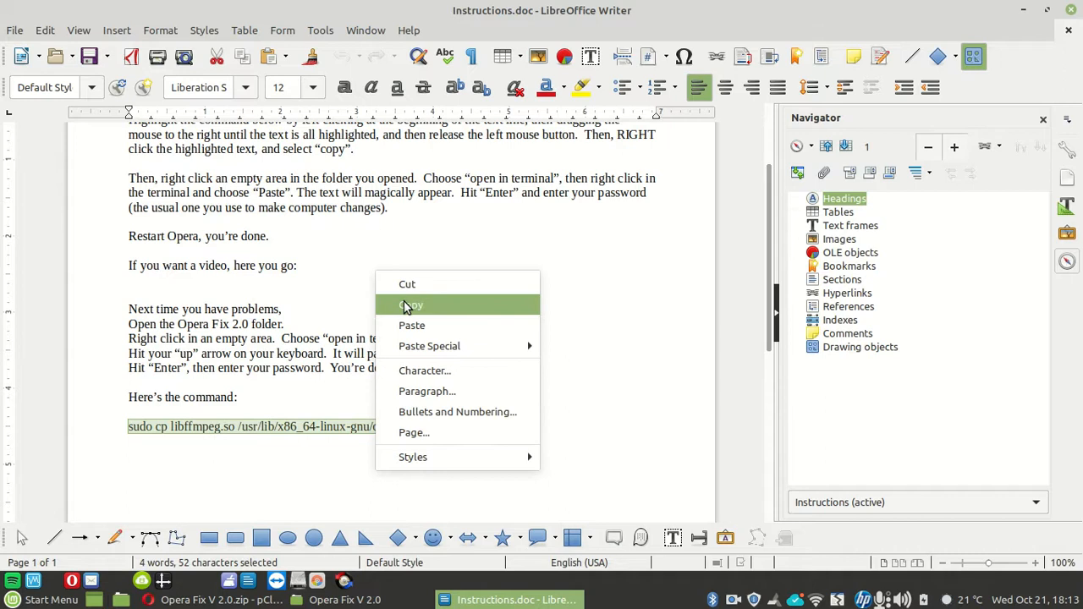
click(410, 305)
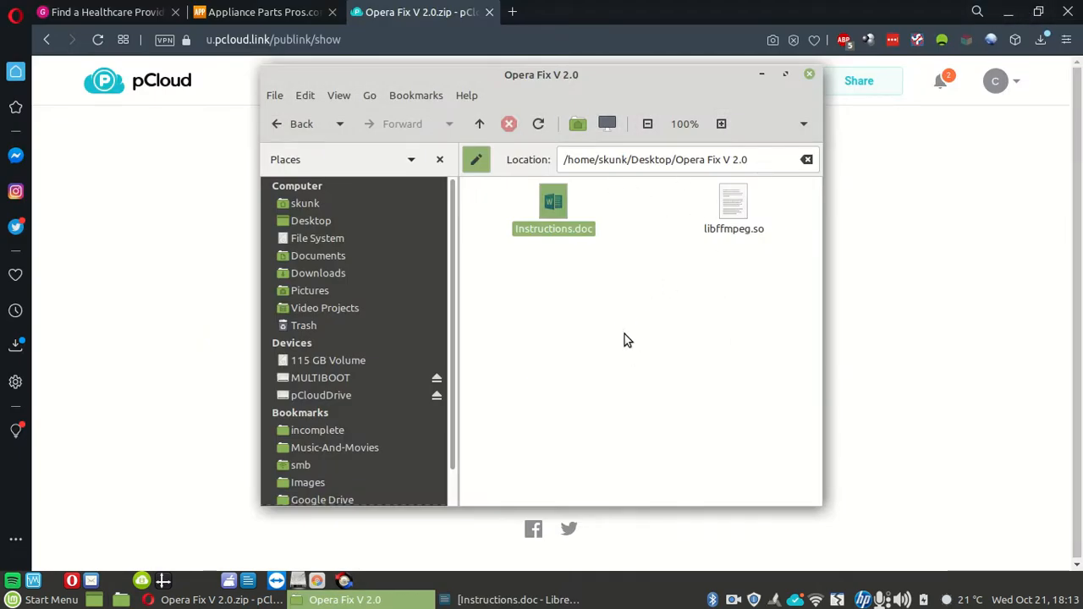
- Open a terminal inside the 'Opera Fix V 2.0' folder from its context menu
right_click(628, 340)
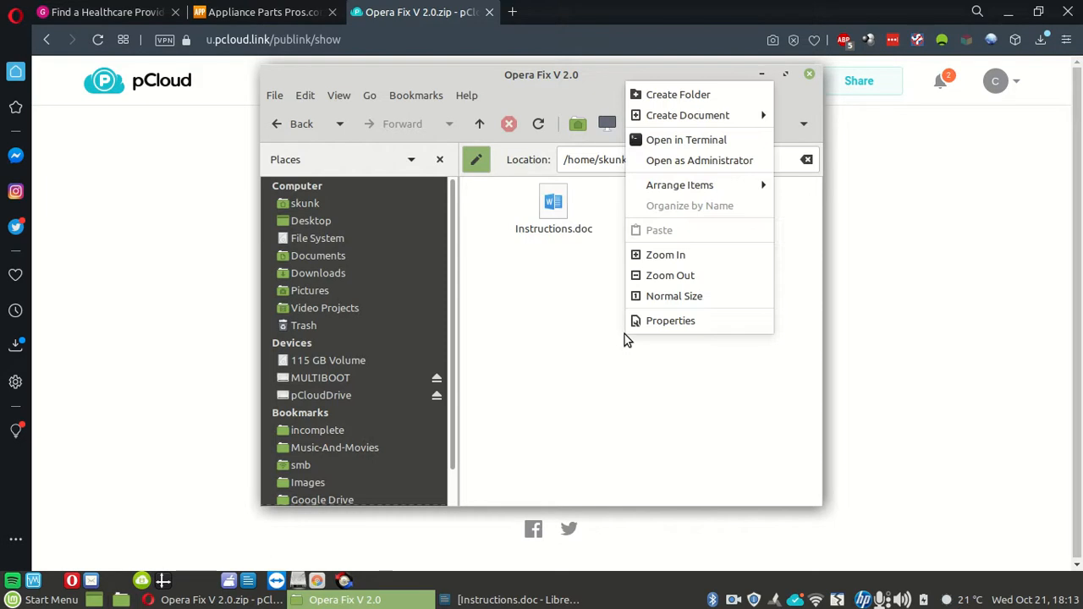
mouse_move(677, 139)
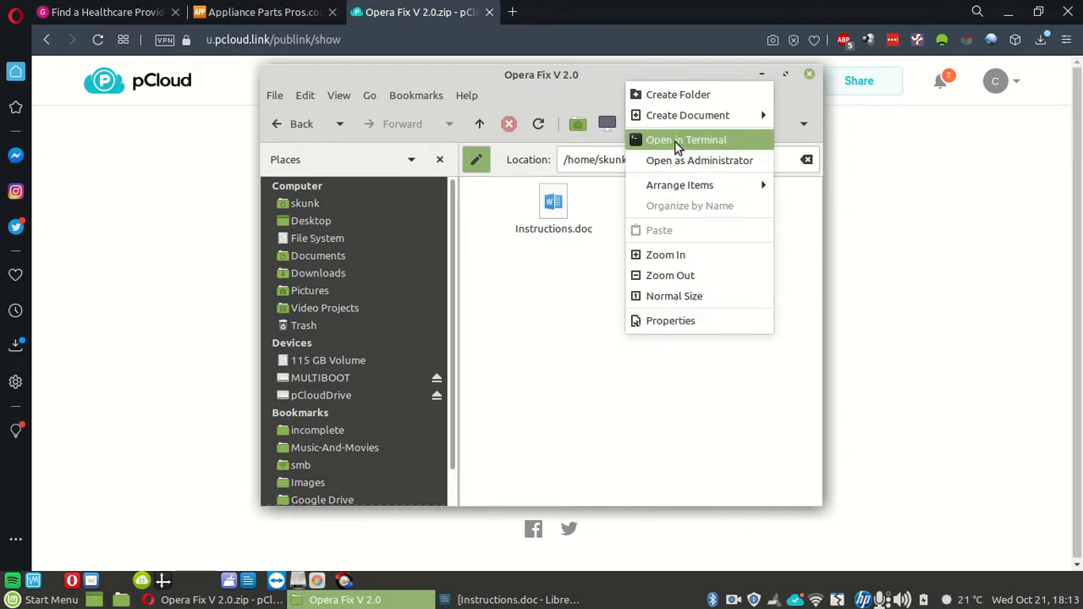
click(686, 139)
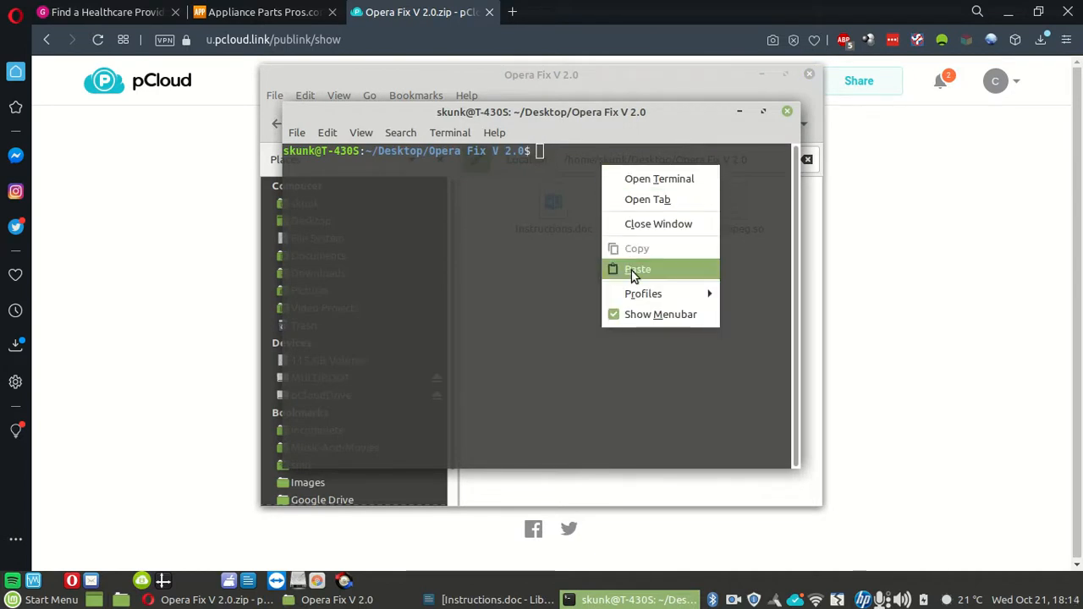
- Paste and run the sudo cp libffmpeg.so command, then close the terminal
click(637, 269)
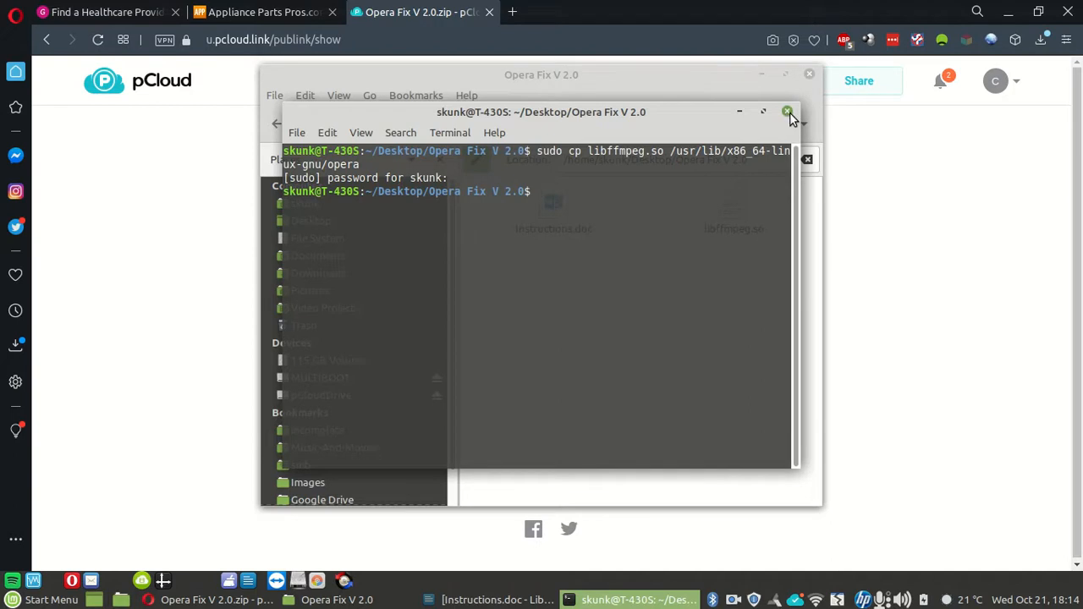
click(787, 111)
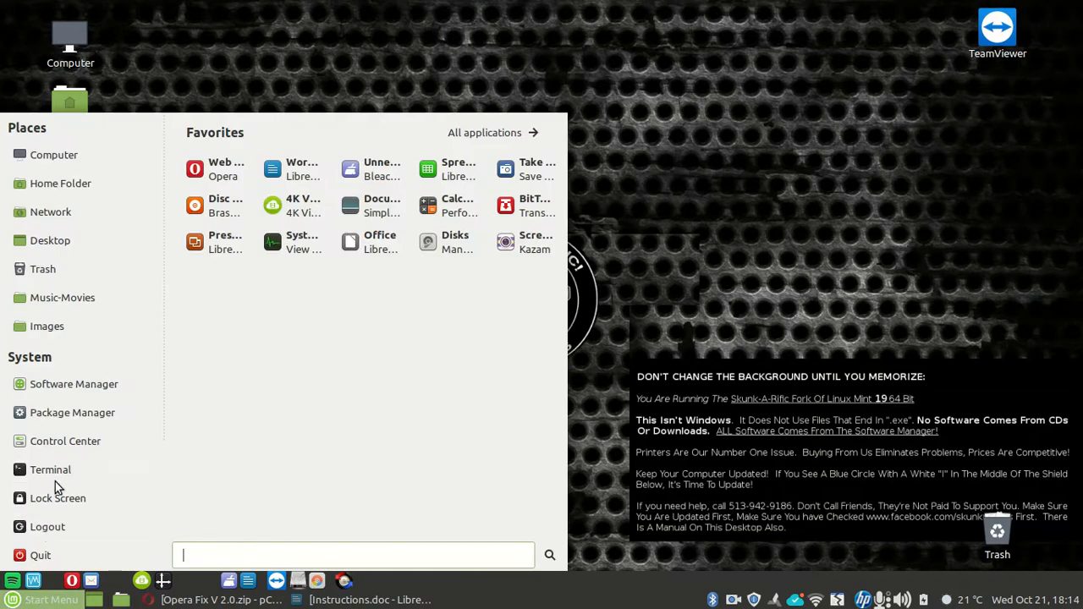
click(50, 470)
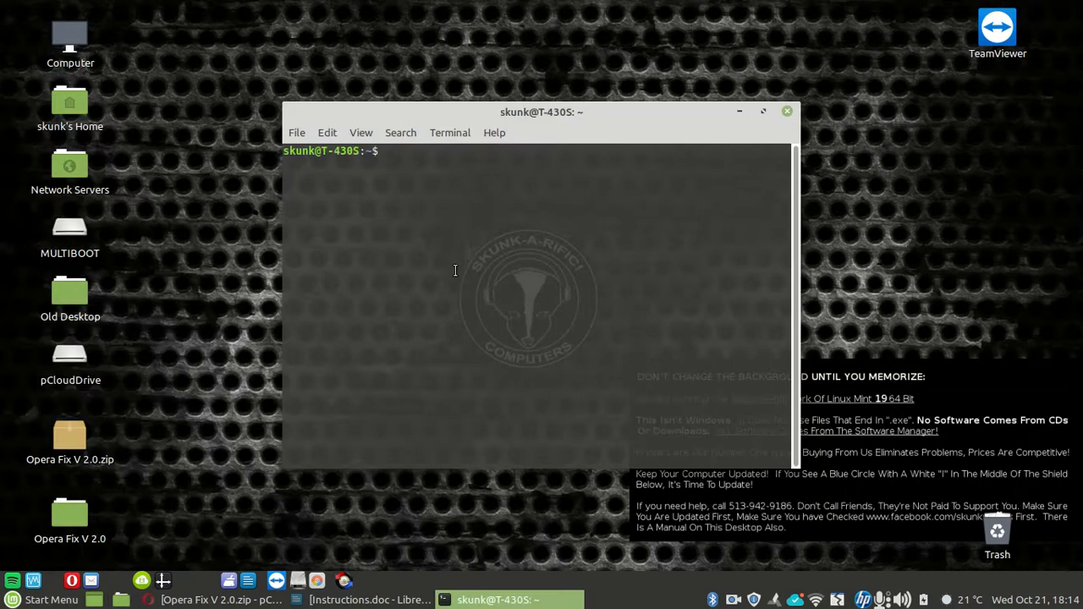
text(sudo cp libffmpeg.so /usr/lib/x86_64-linux-gnu/opera)
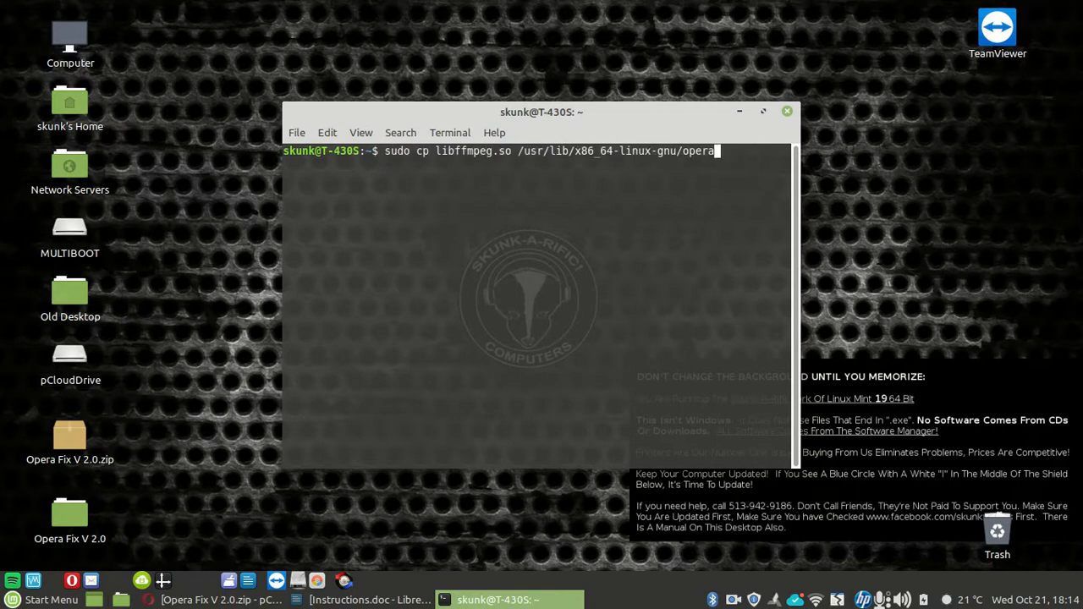
mouse_move(456, 271)
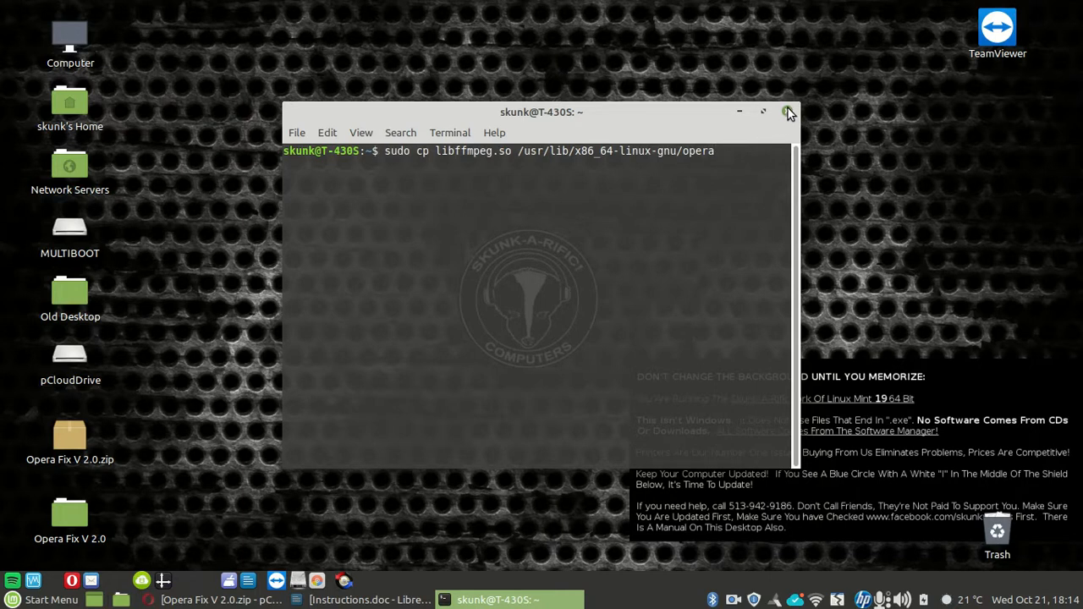
click(787, 111)
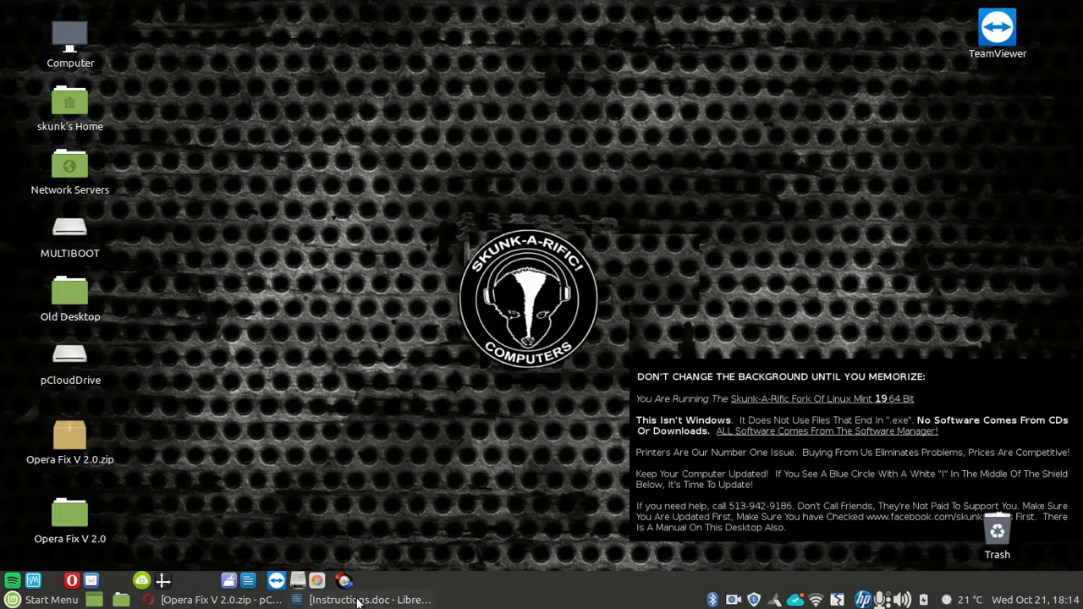
click(733, 599)
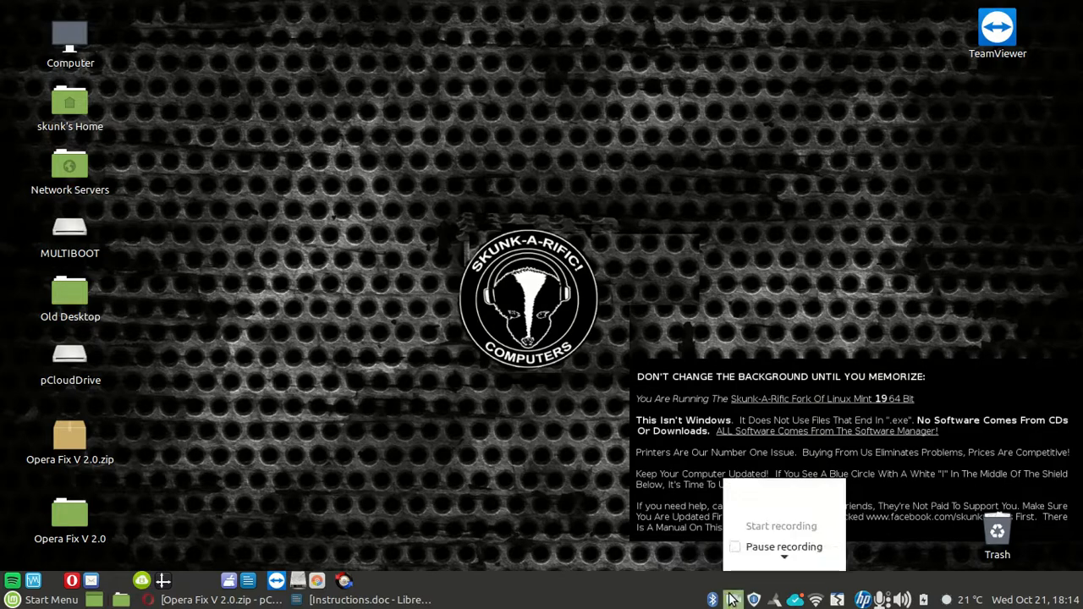